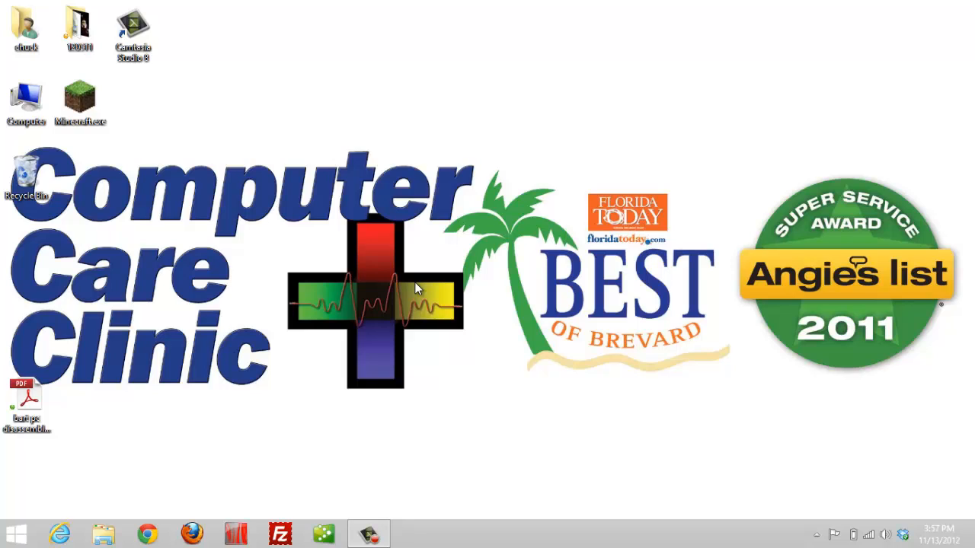
mouse_move(262, 295)
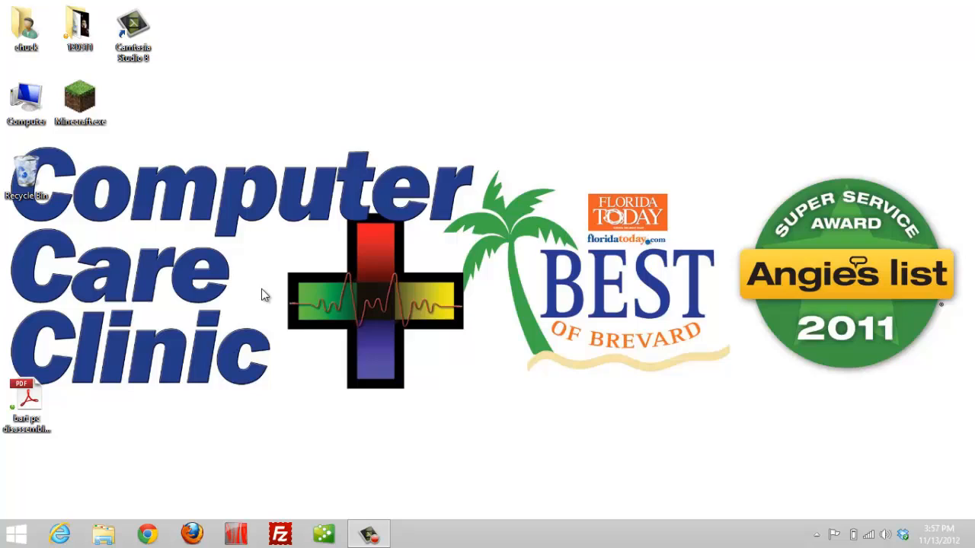
mouse_move(258, 297)
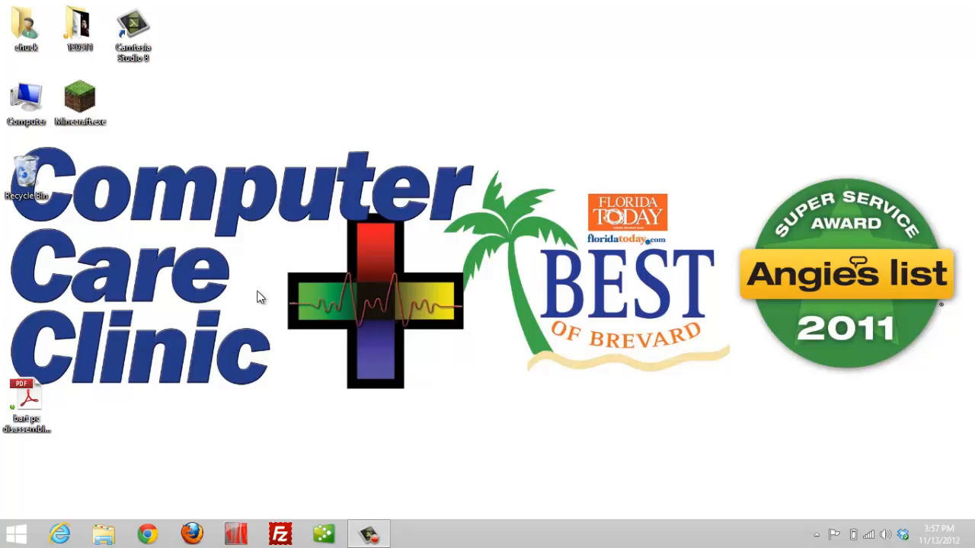
Bring up the classic Start8 Start menu from the taskbar
left_click(18, 530)
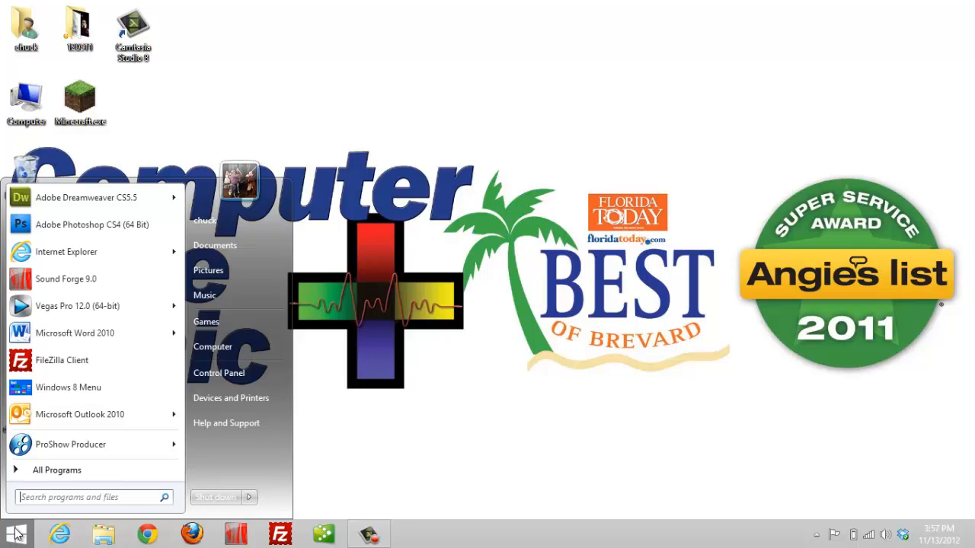
mouse_move(45, 387)
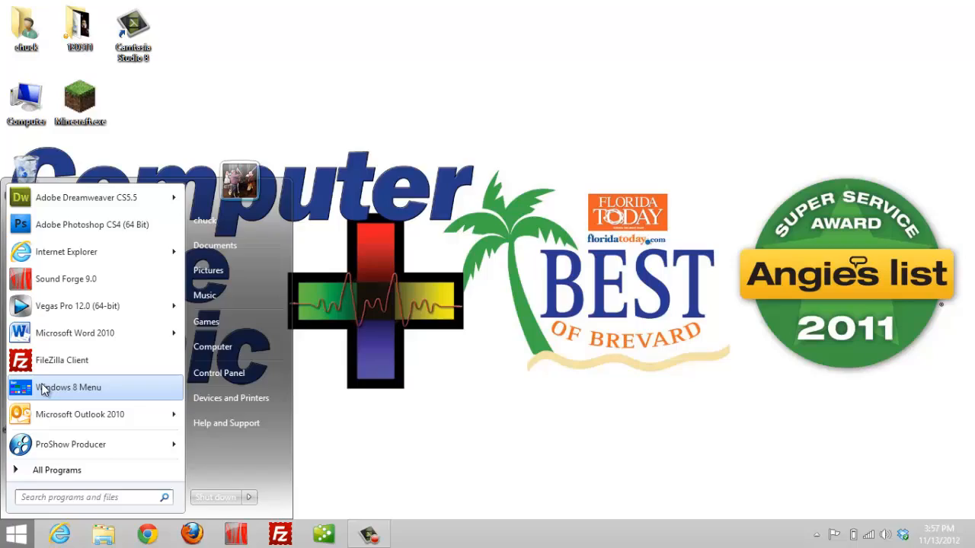
Switch to the tiled Start screen via Windows 8 Menu and browse the tiles sideways
left_click(69, 388)
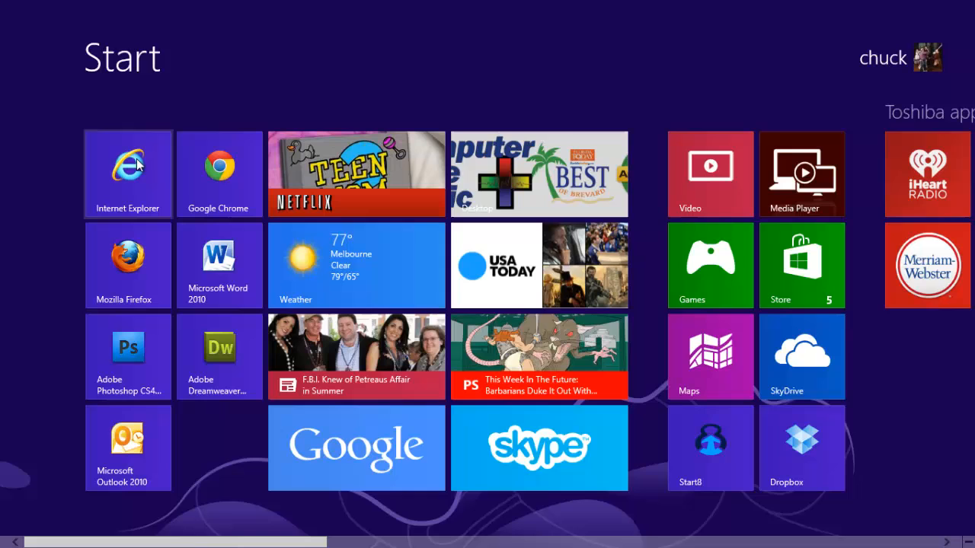
mouse_move(354, 539)
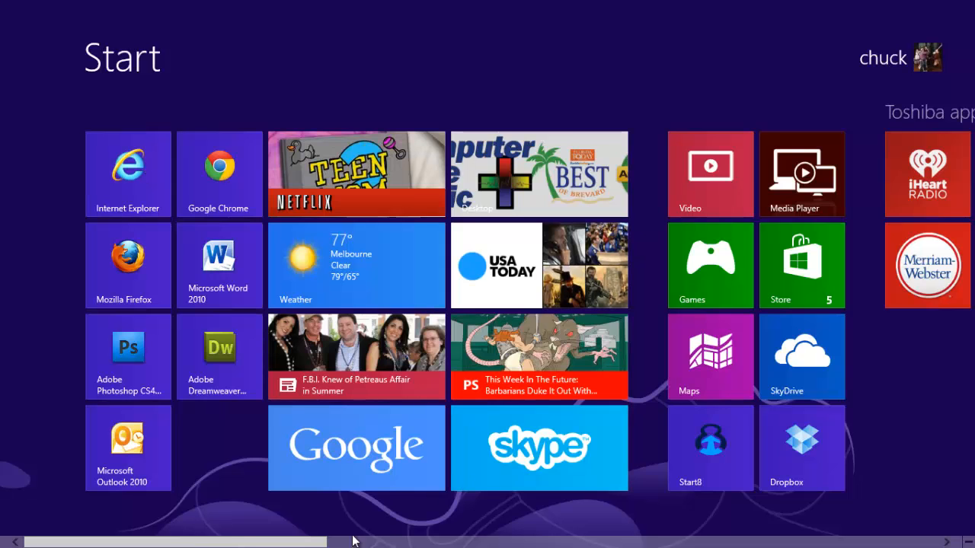
scroll("right", 3)
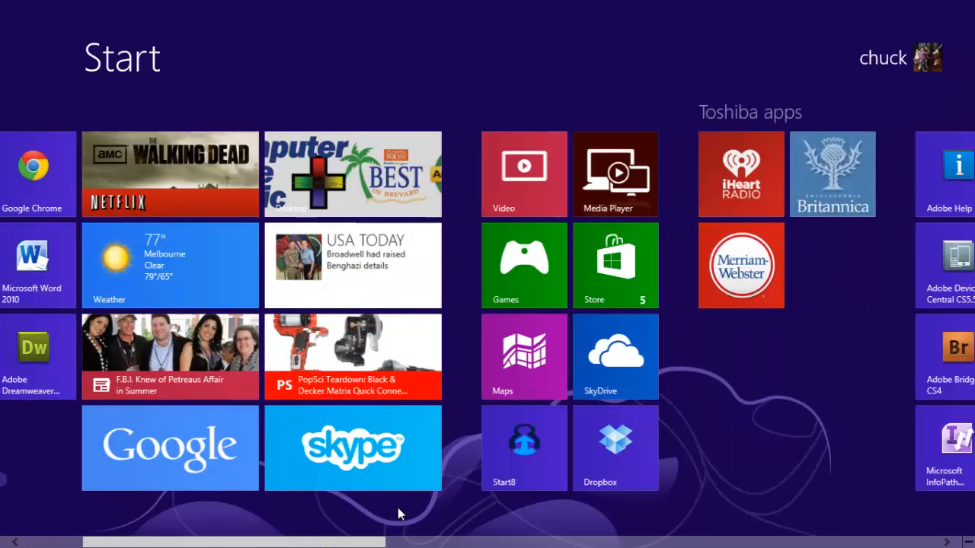
scroll("right", 3)
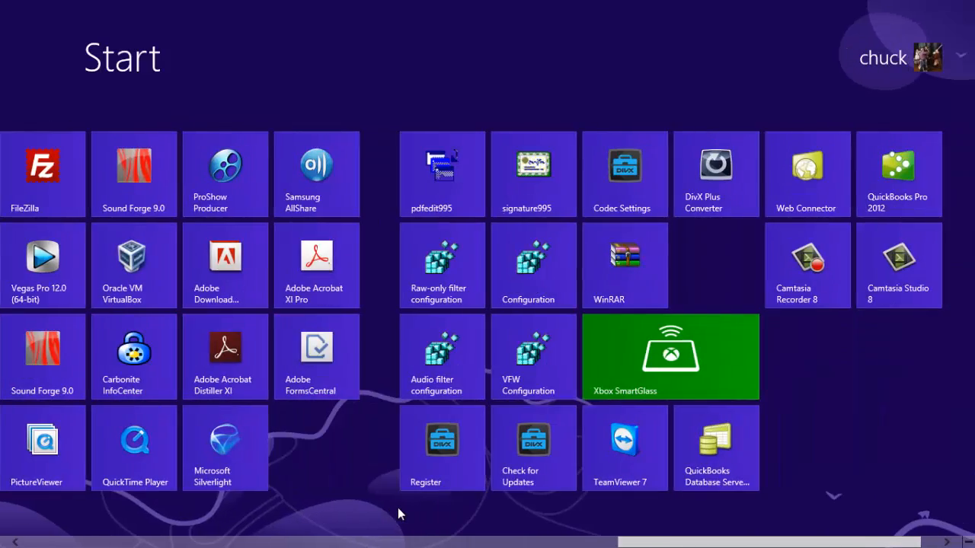
scroll("left", 3)
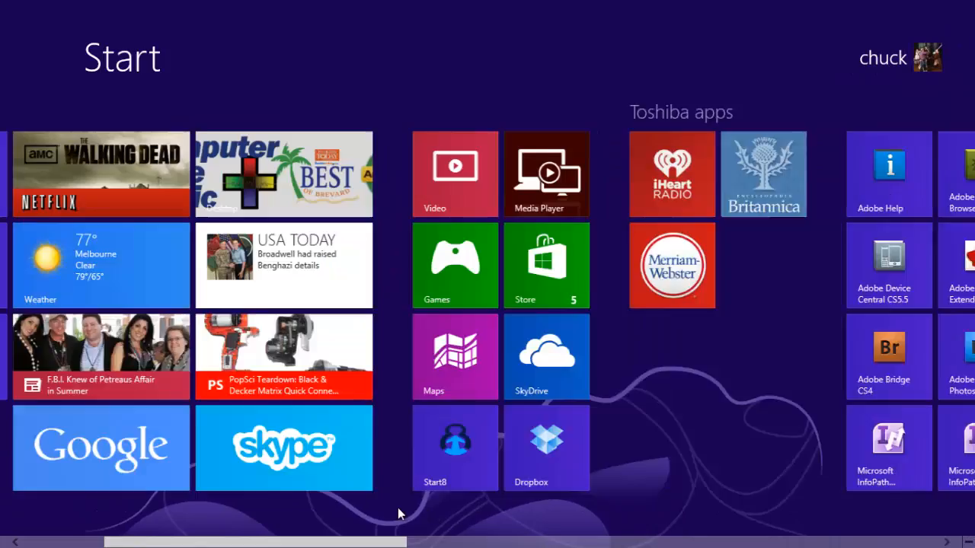
scroll("left", 3)
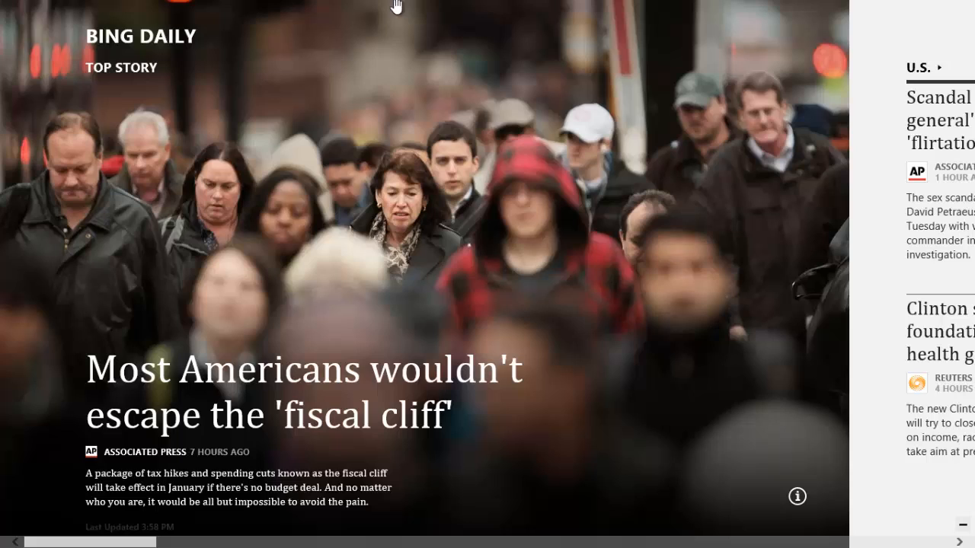
mouse_move(594, 21)
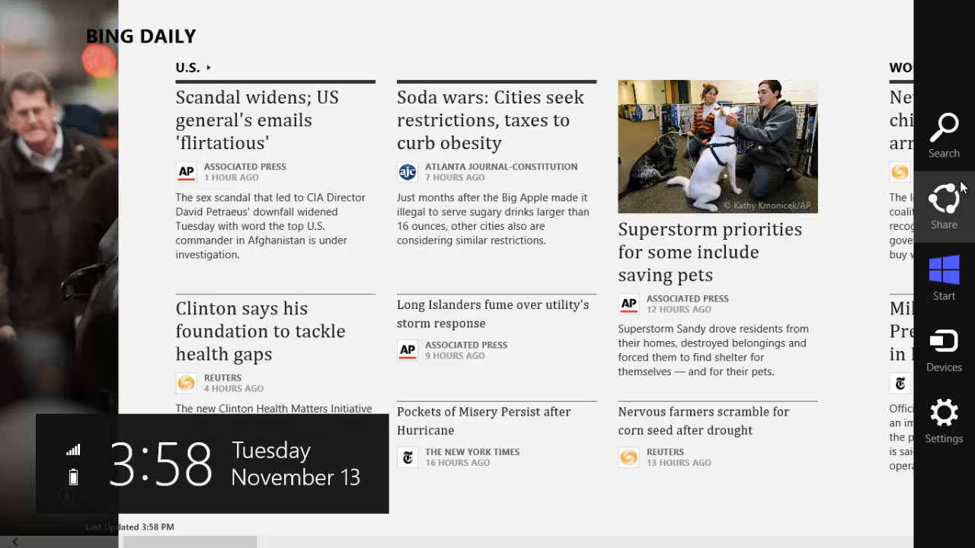
mouse_move(945, 277)
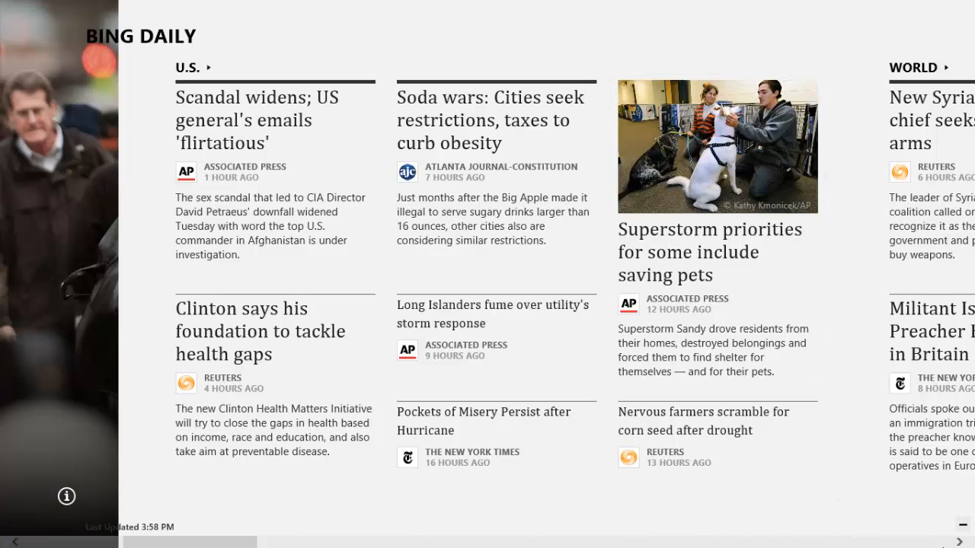
mouse_move(713, 332)
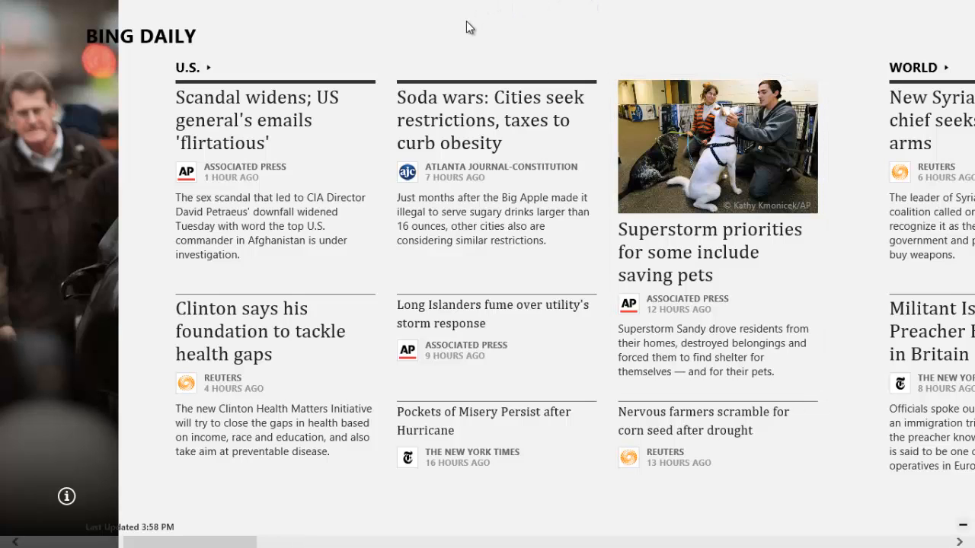
mouse_move(462, 6)
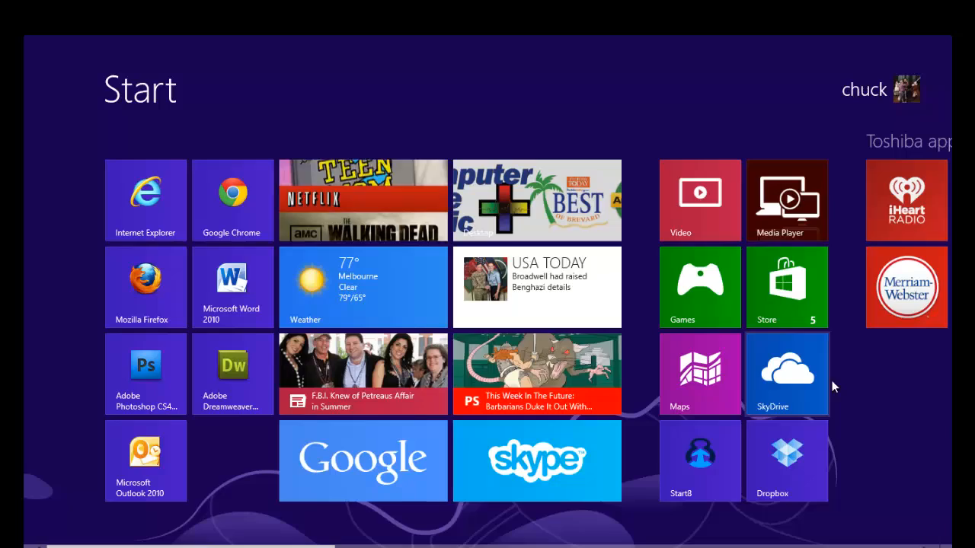
Scroll through the Start screen and bring up the Search pane from the charms bar
scroll("right", 3)
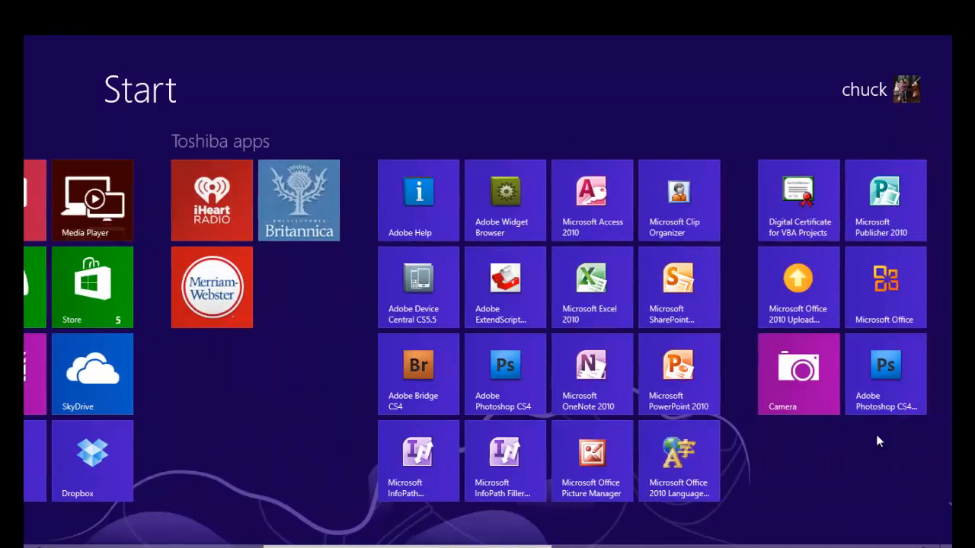
scroll("right", 3)
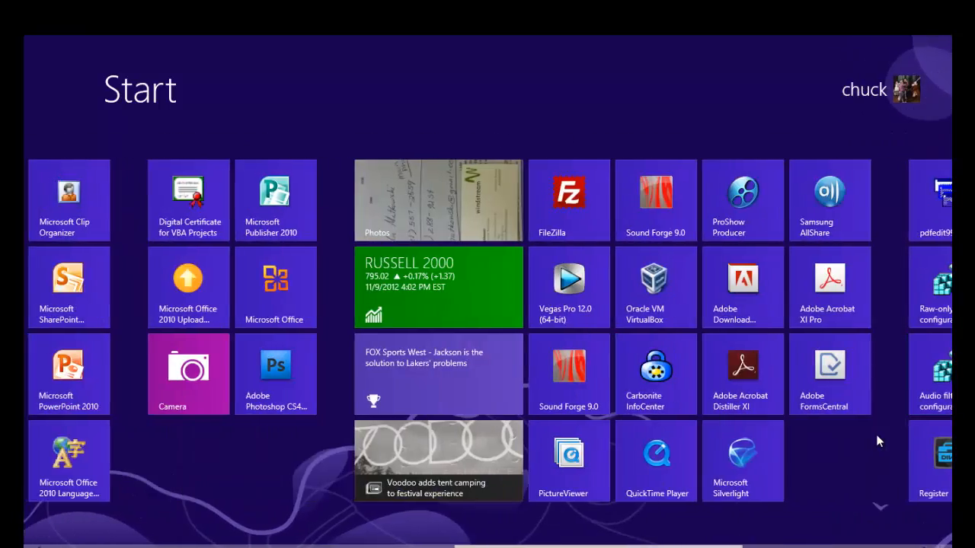
scroll("right", 3)
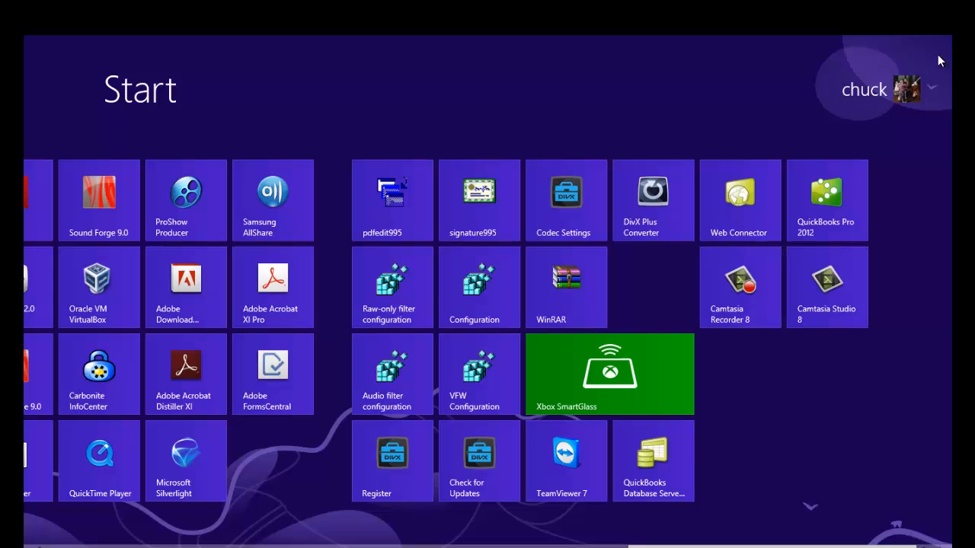
mouse_move(950, 94)
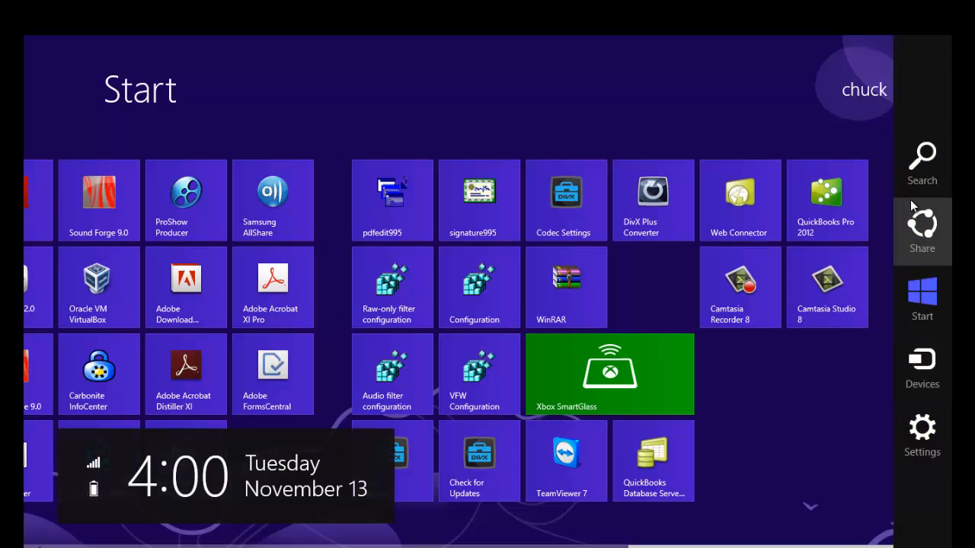
left_click(923, 155)
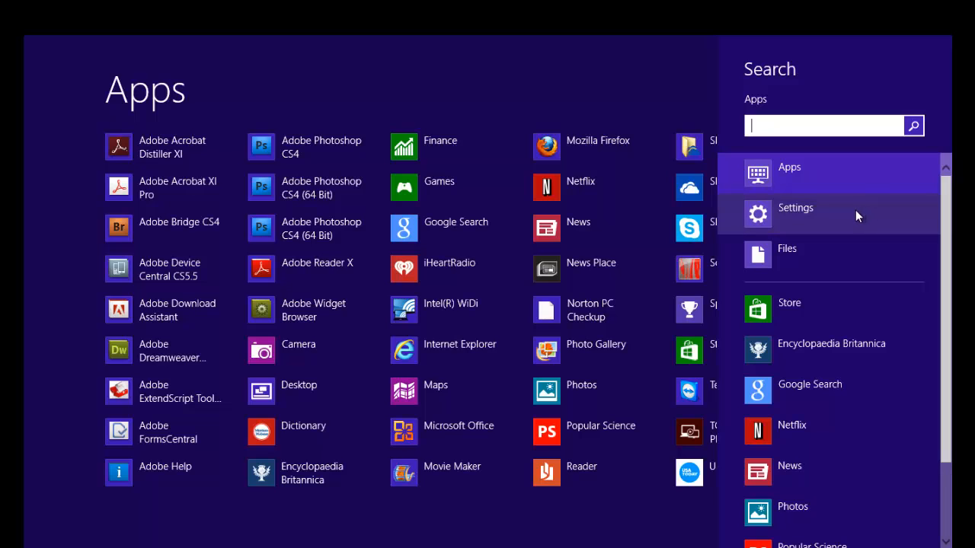
Dismiss the Search pane and scroll the Apps list to the Windows System group
left_click(795, 207)
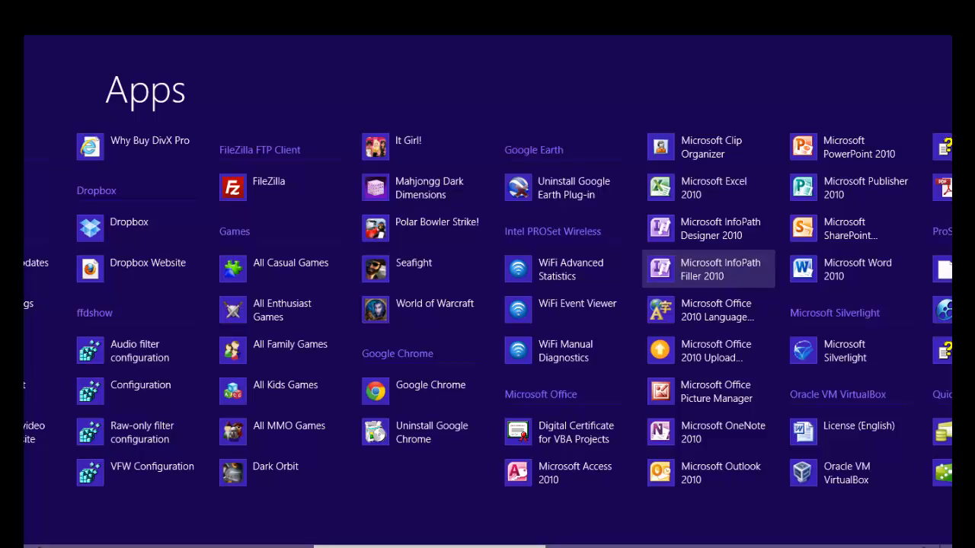
scroll("right", 3)
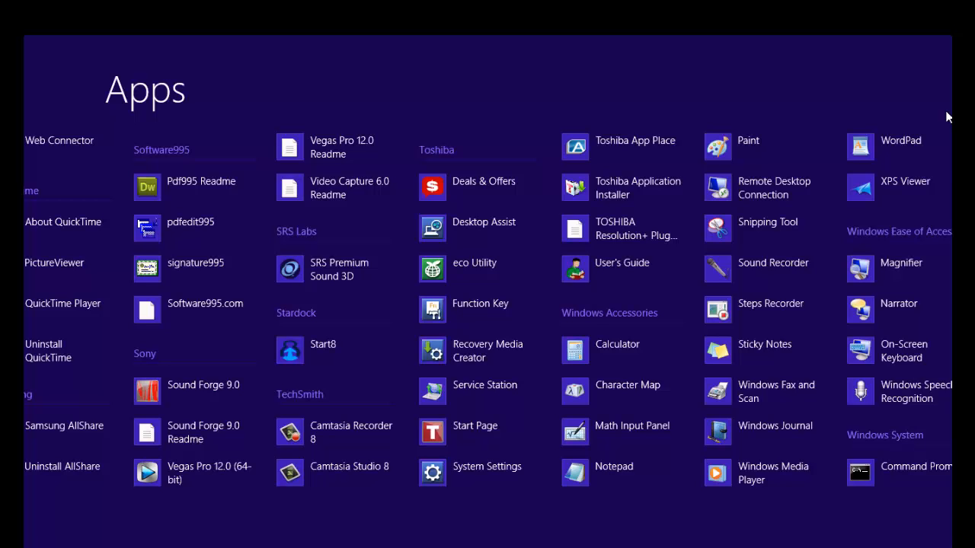
scroll("right", 3)
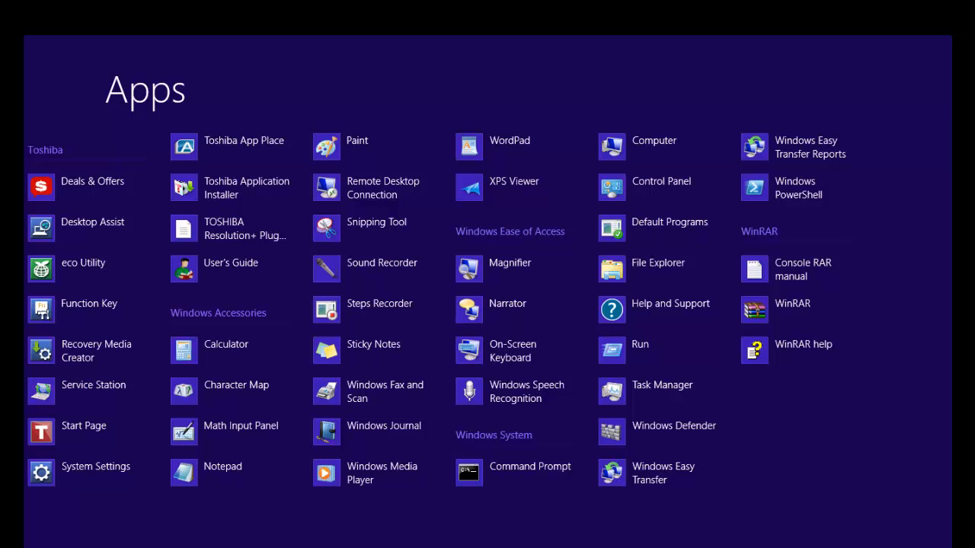
mouse_move(618, 198)
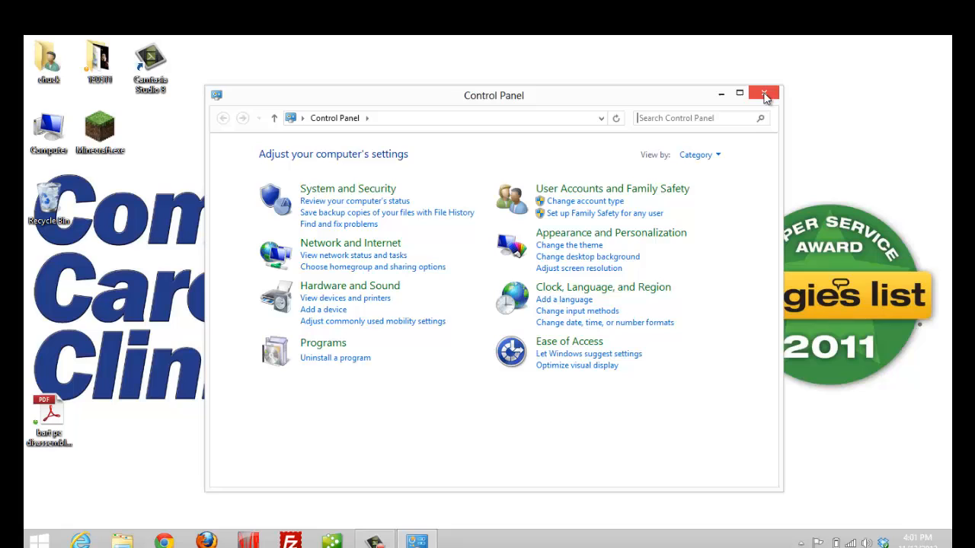
Close the Control Panel window to return toward the Start screen
left_click(765, 94)
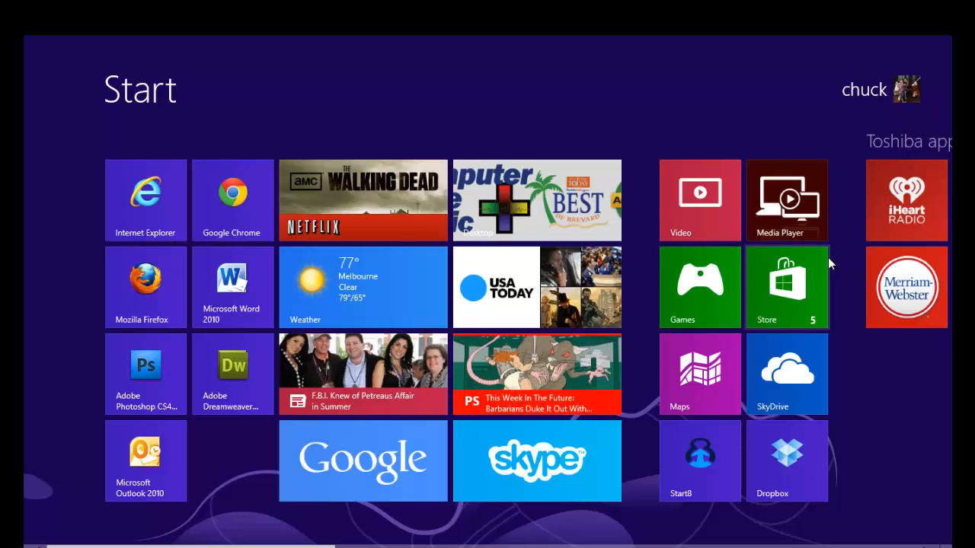
mouse_move(947, 91)
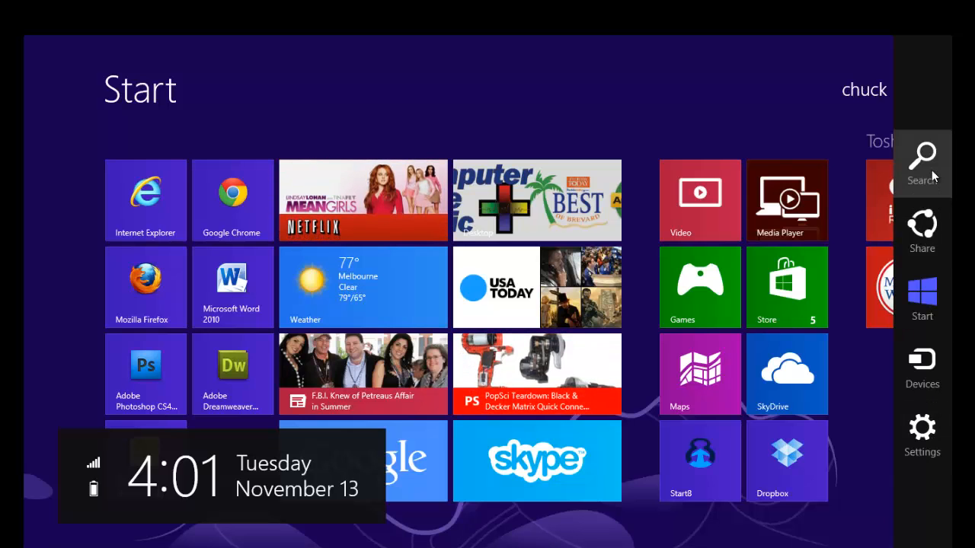
Search the installed apps for 'documents', finding only ProShow Producer Documentation
left_click(922, 155)
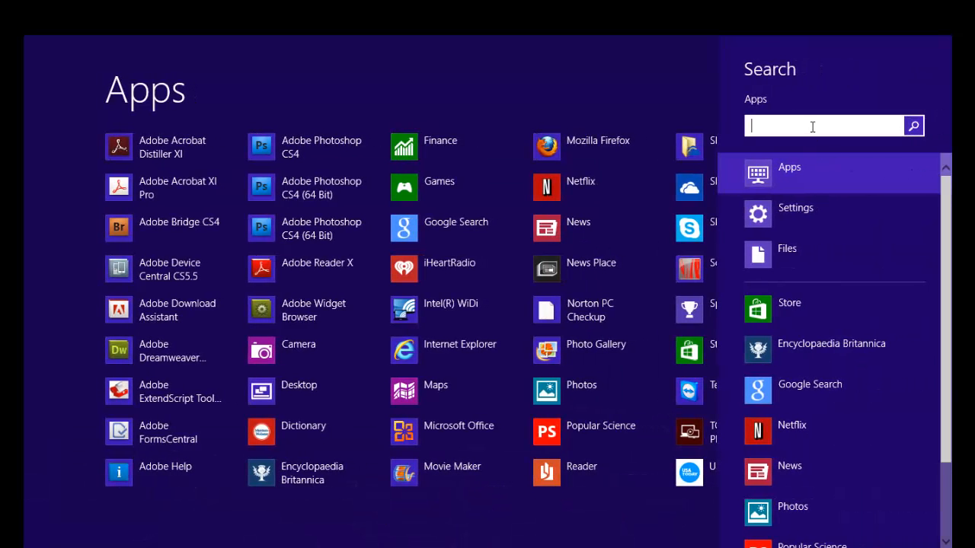
type("doc")
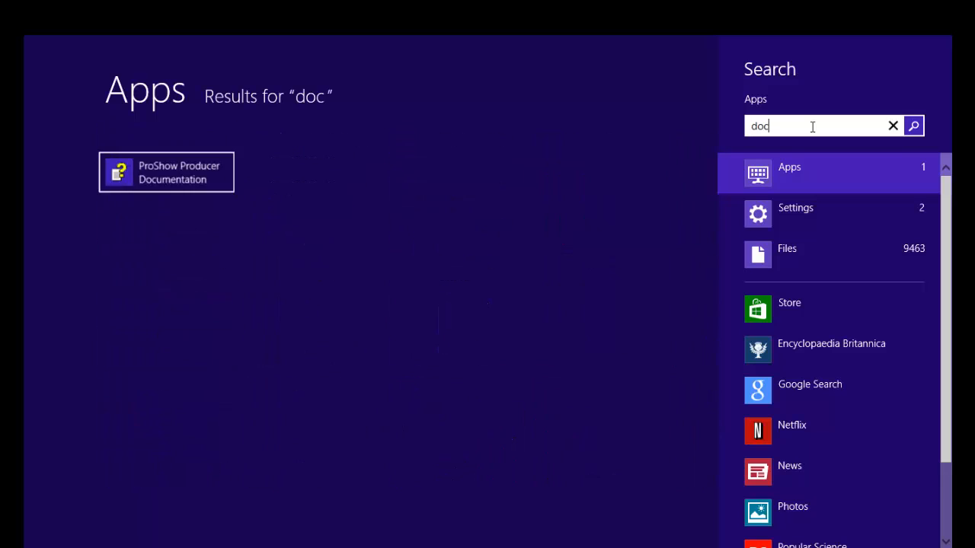
type("umen")
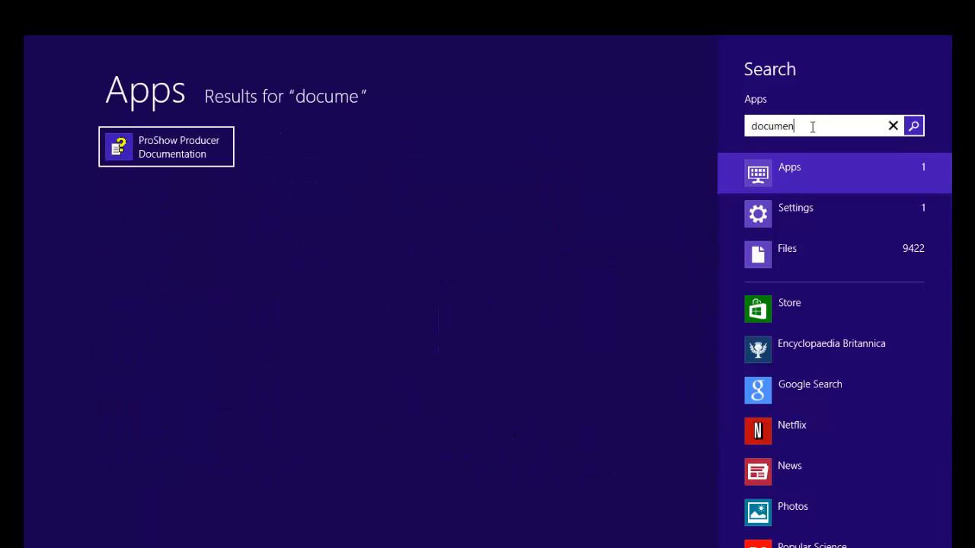
type("ts")
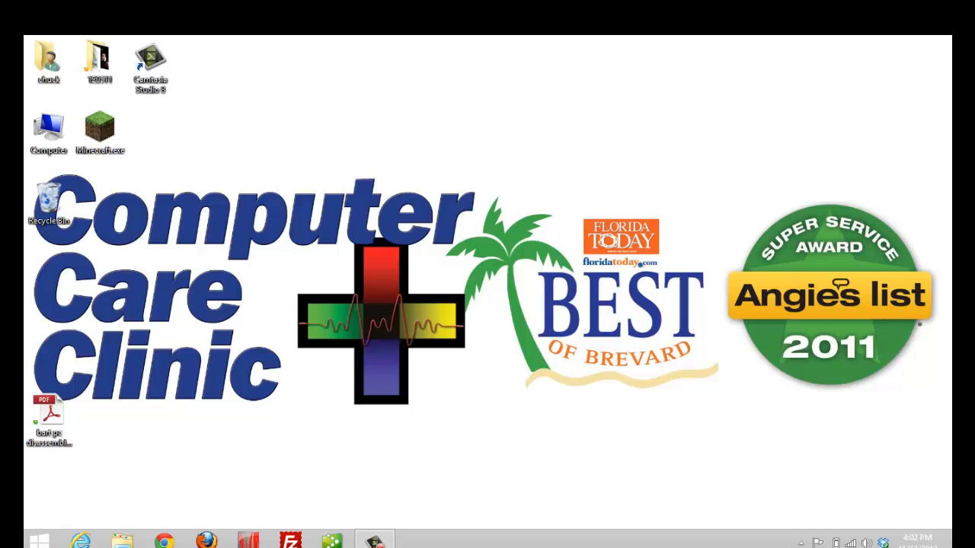
Return to the tiled Start screen through the Start8 menu's Windows 8 Menu entry
left_click(43, 536)
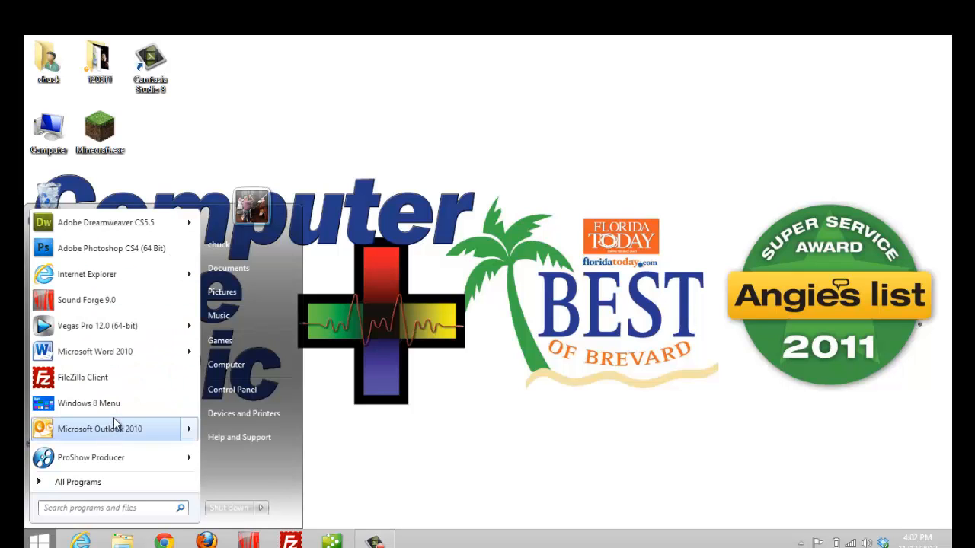
left_click(89, 402)
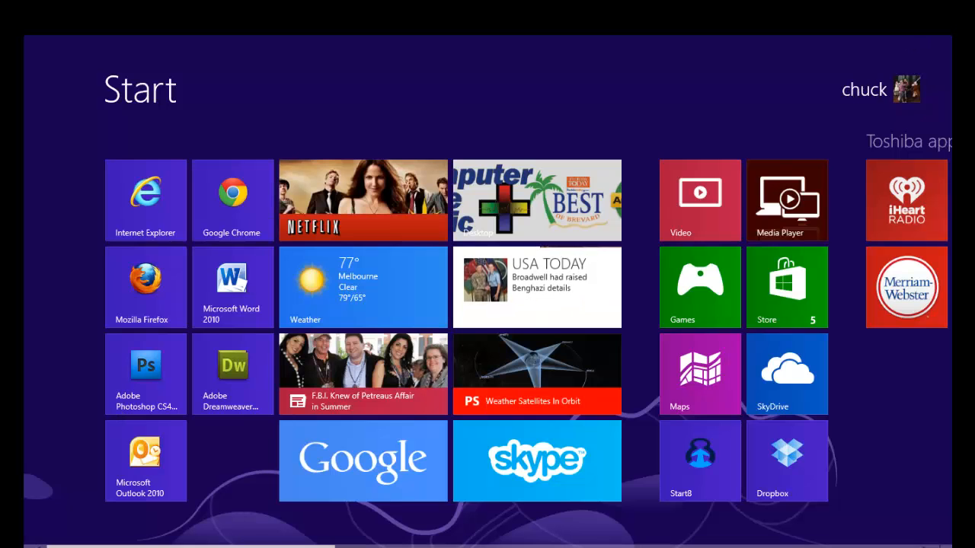
mouse_move(967, 274)
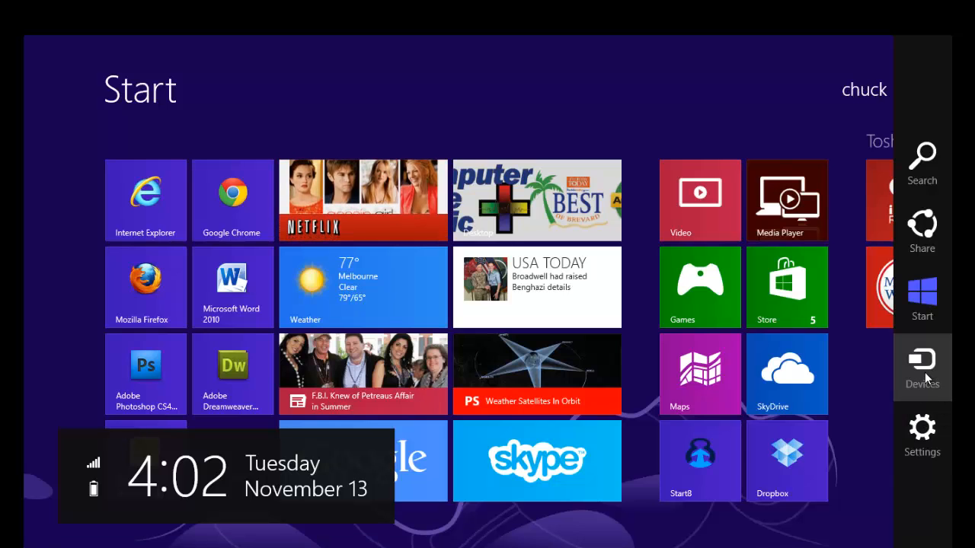
Check the Devices pane from the charms bar, which reports nothing to send
left_click(923, 361)
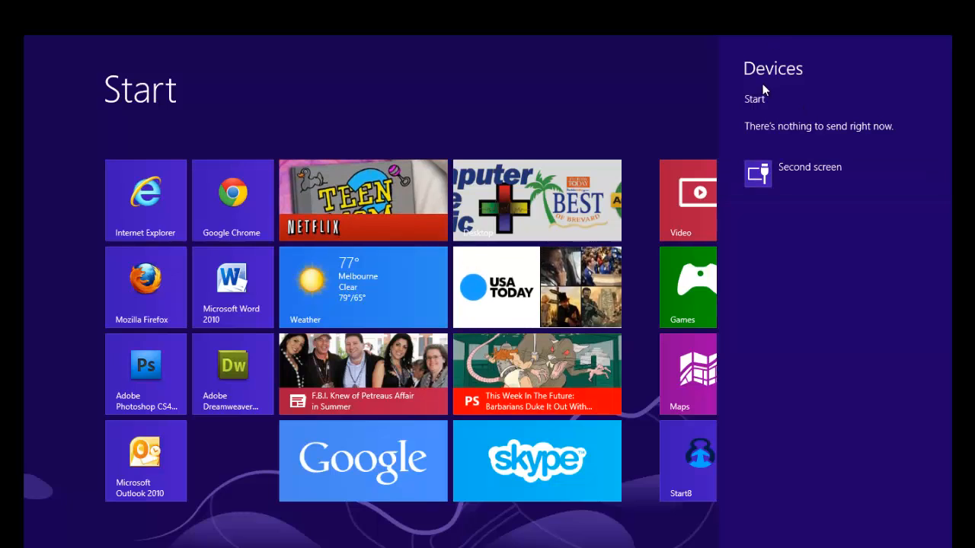
mouse_move(643, 40)
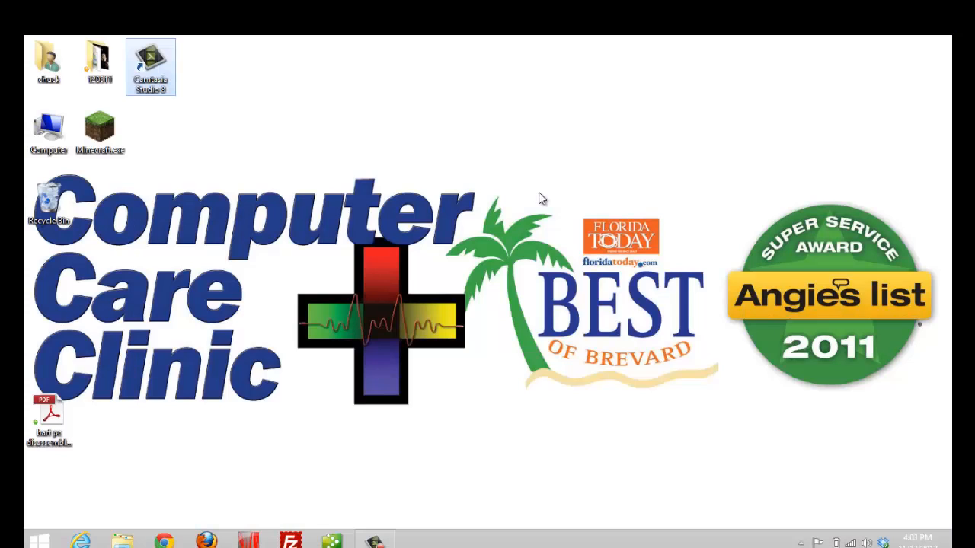
mouse_move(80, 512)
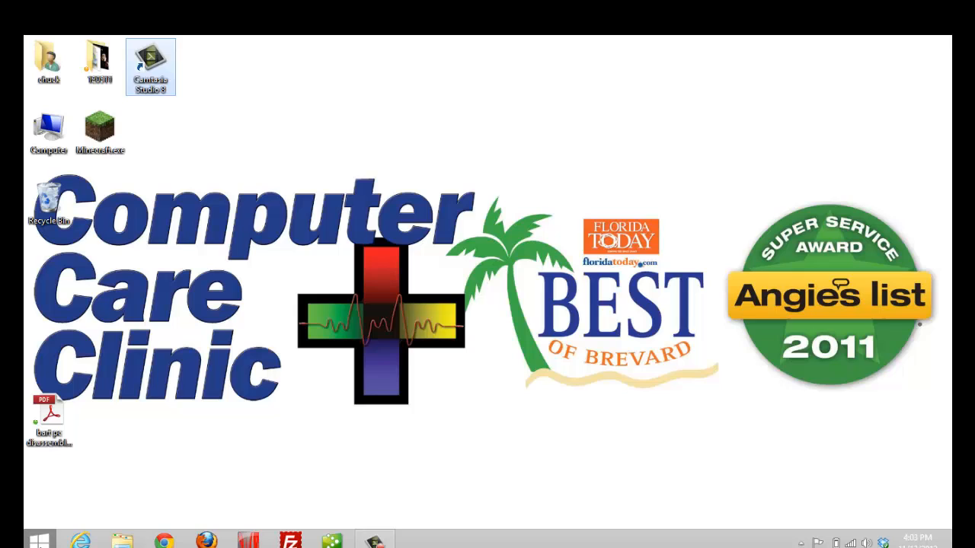
left_click(40, 540)
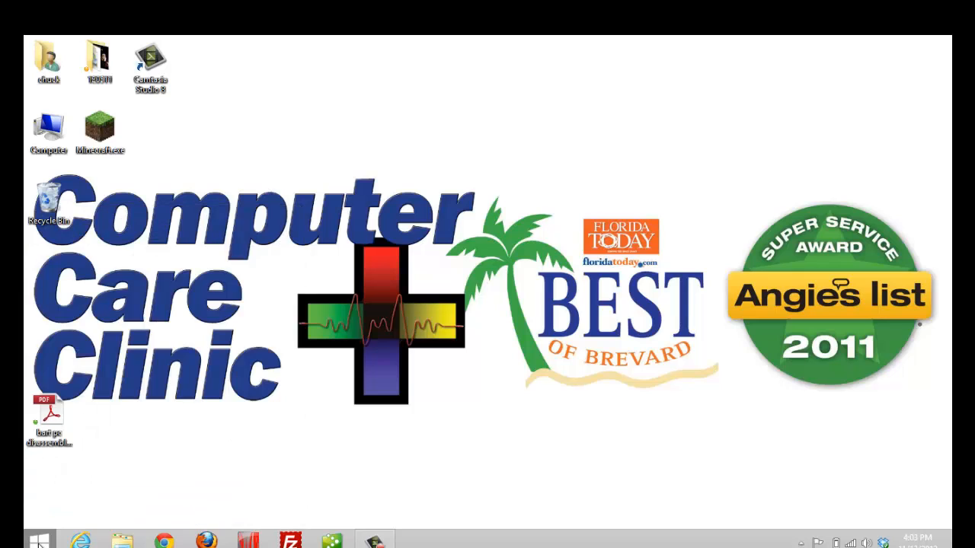
left_click(43, 537)
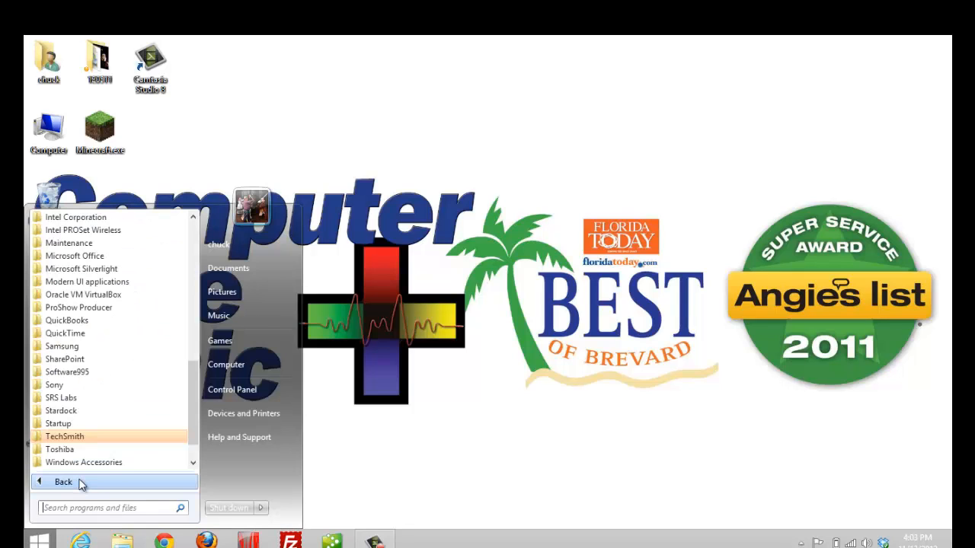
mouse_move(198, 256)
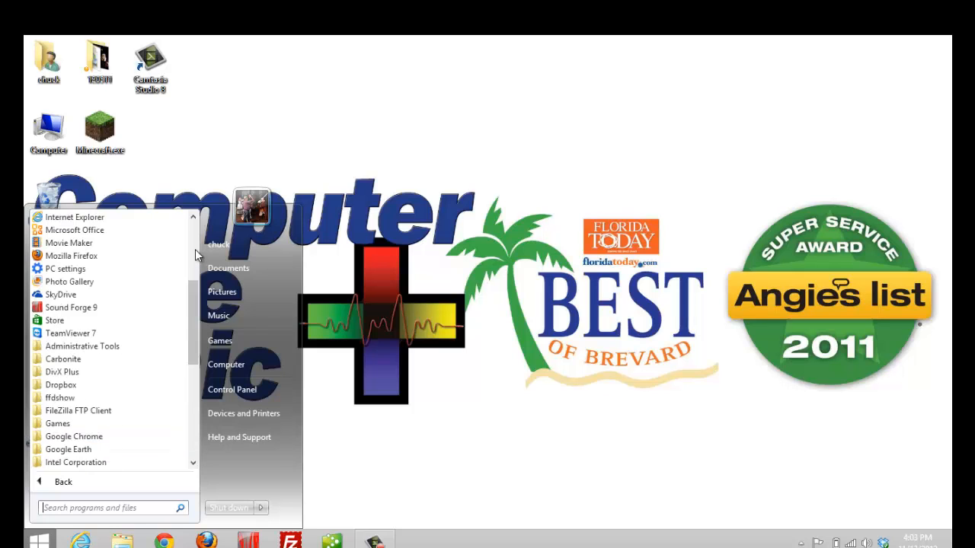
scroll("down", 3)
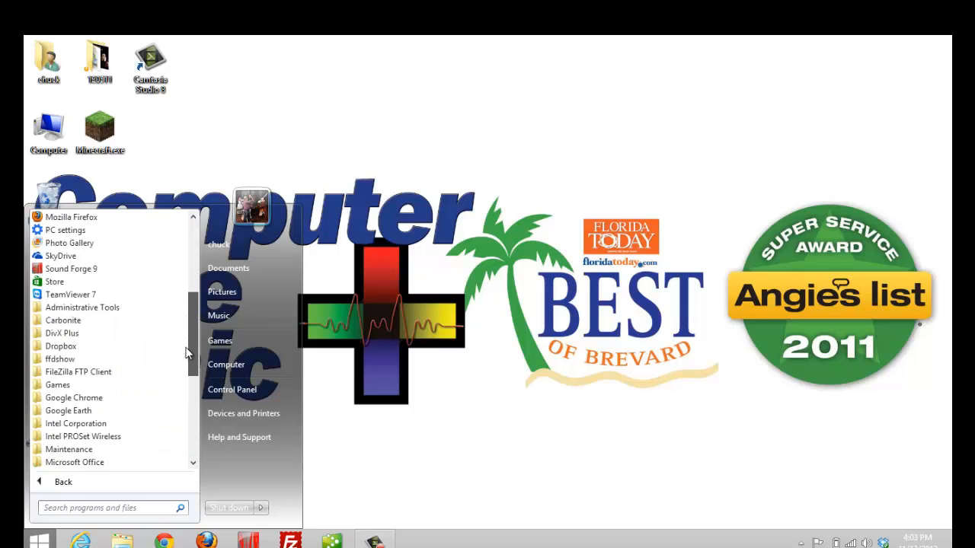
scroll("down", 3)
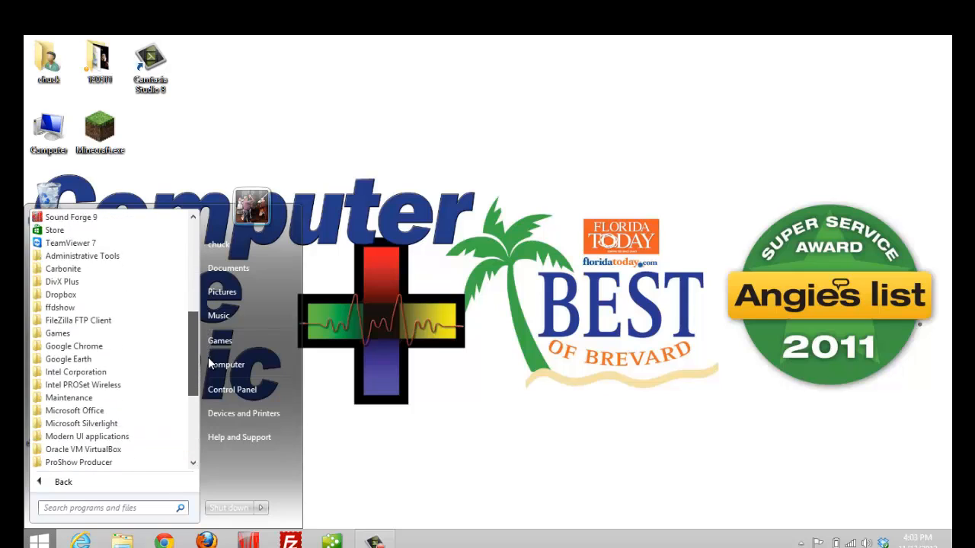
left_click(67, 360)
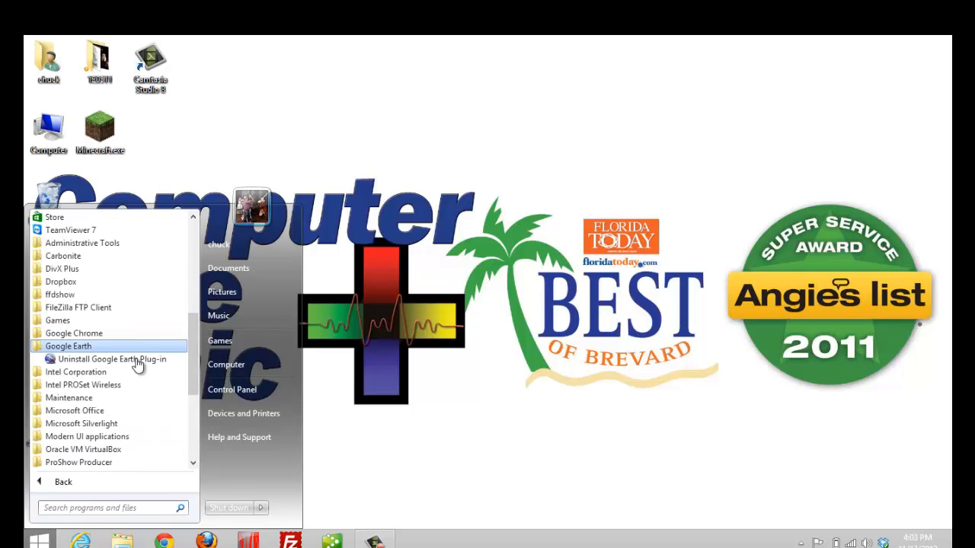
left_click(73, 332)
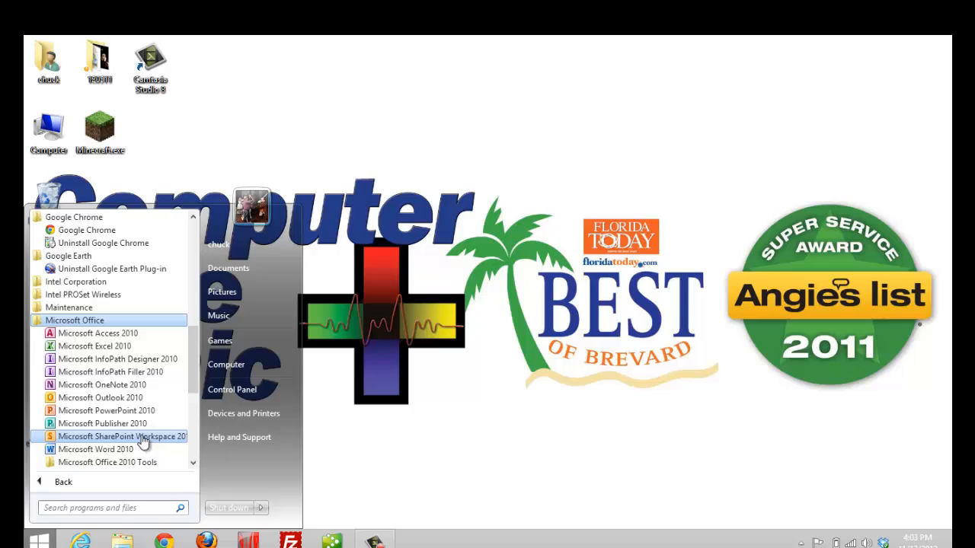
mouse_move(186, 401)
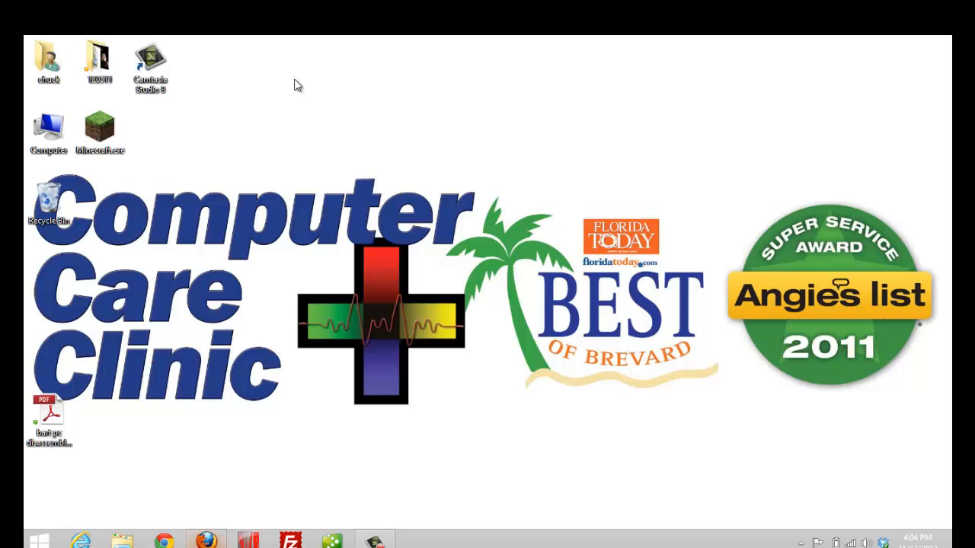
Search Google in Firefox for 'start 8' and reach Stardock's Start8 page
left_click(204, 539)
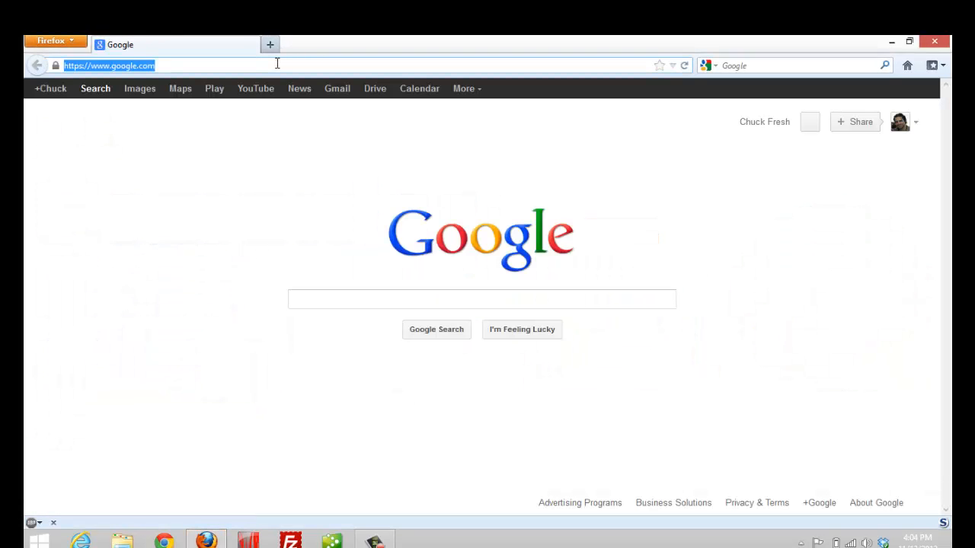
type("start 8")
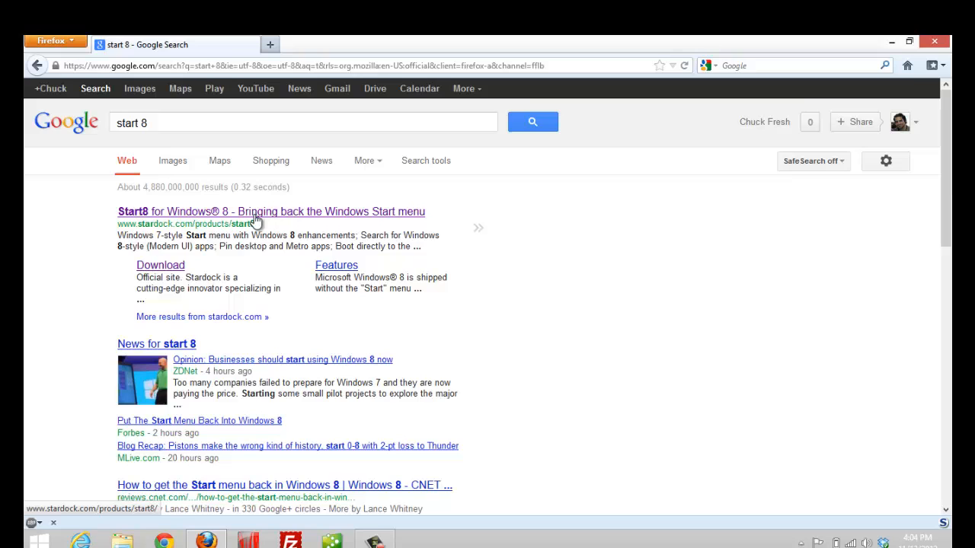
left_click(271, 212)
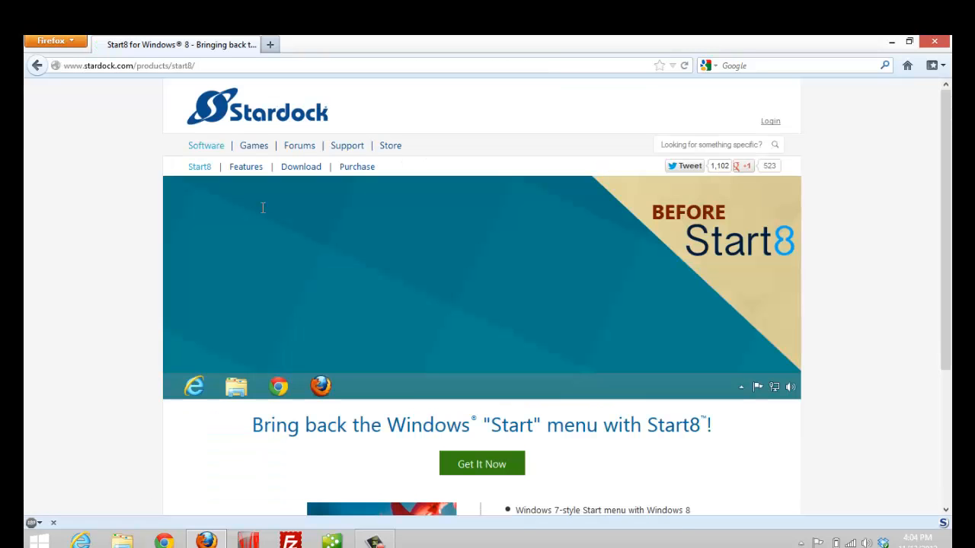
left_click(180, 387)
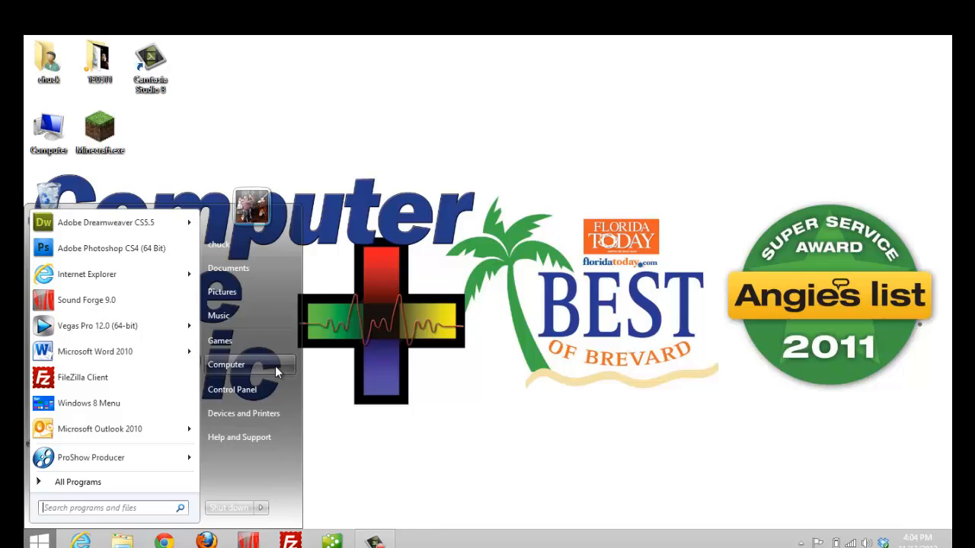
Reach Programs and Features in Control Panel and scroll to the Intel and Microsoft entries
left_click(232, 390)
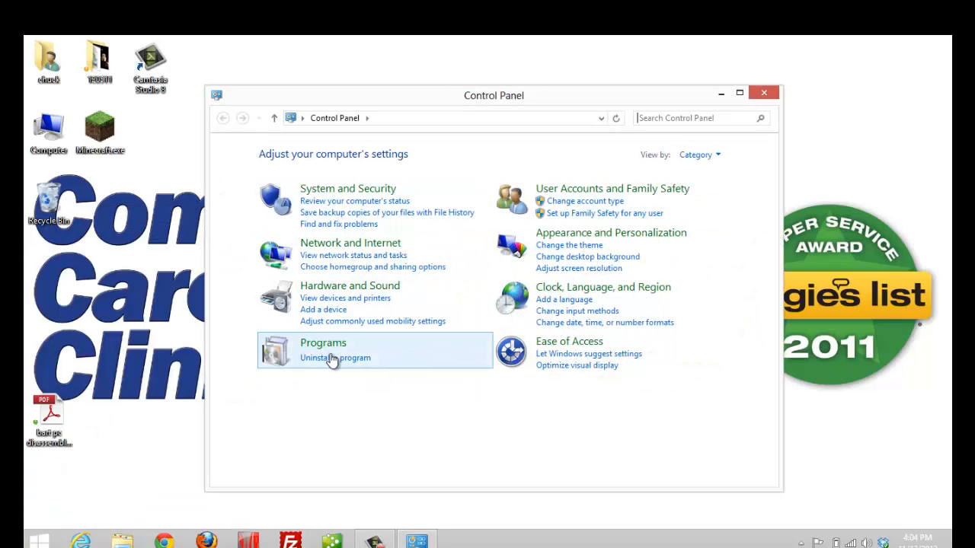
left_click(323, 342)
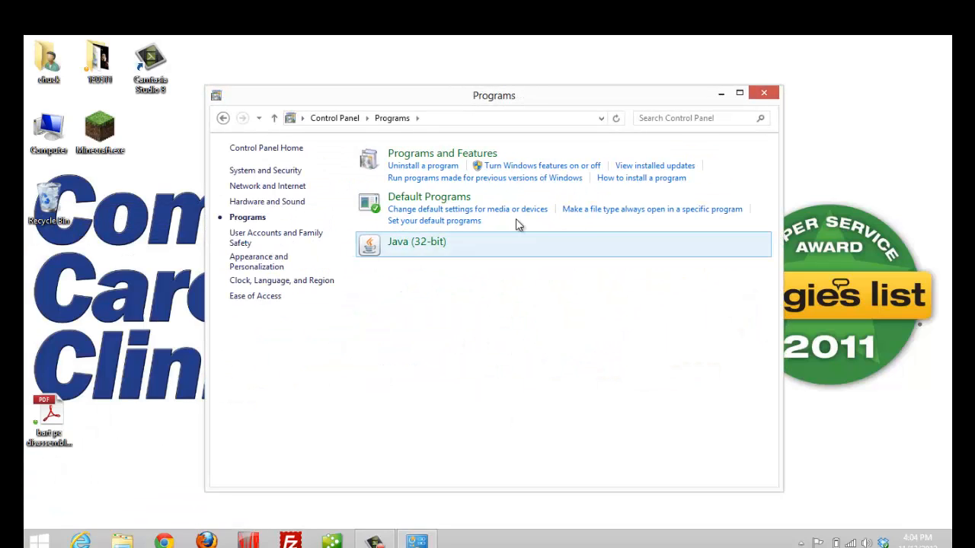
mouse_move(518, 223)
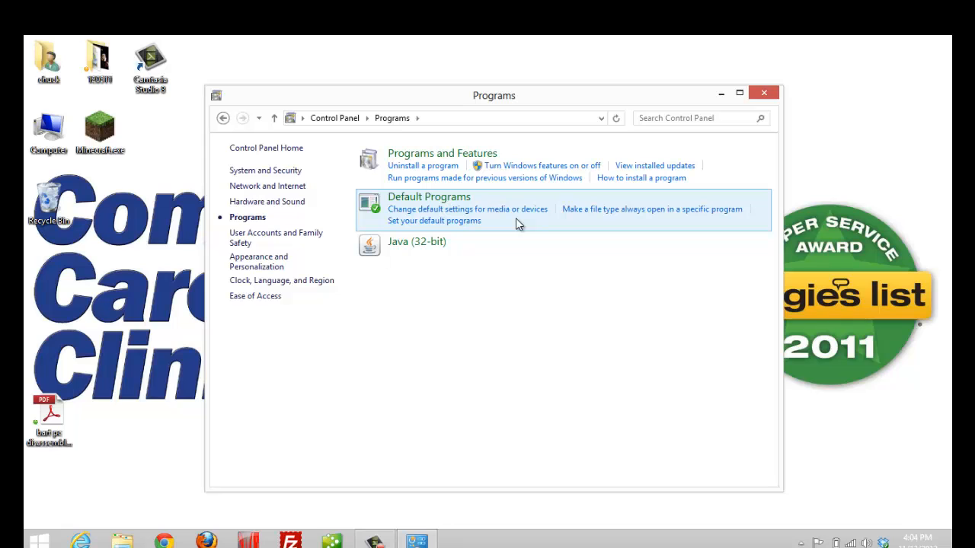
left_click(423, 164)
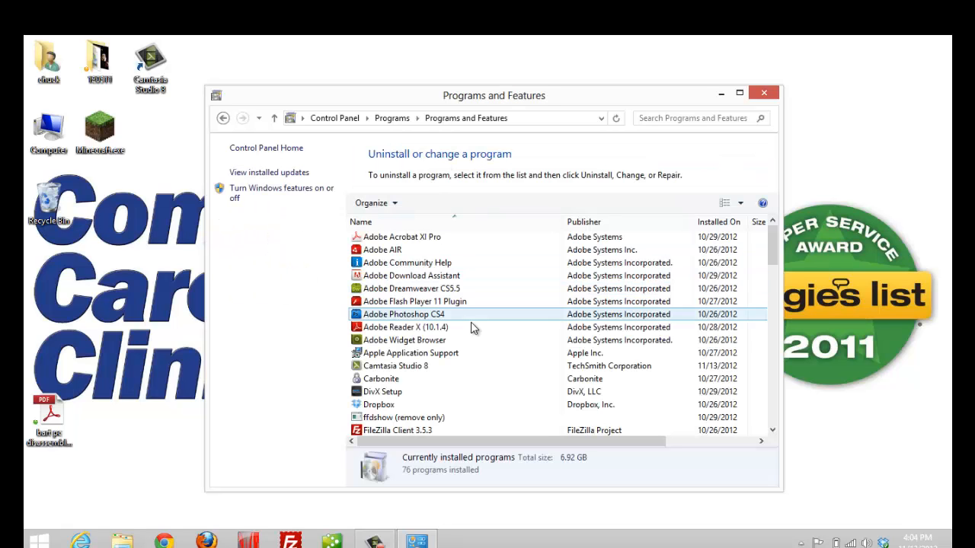
scroll("down", 3)
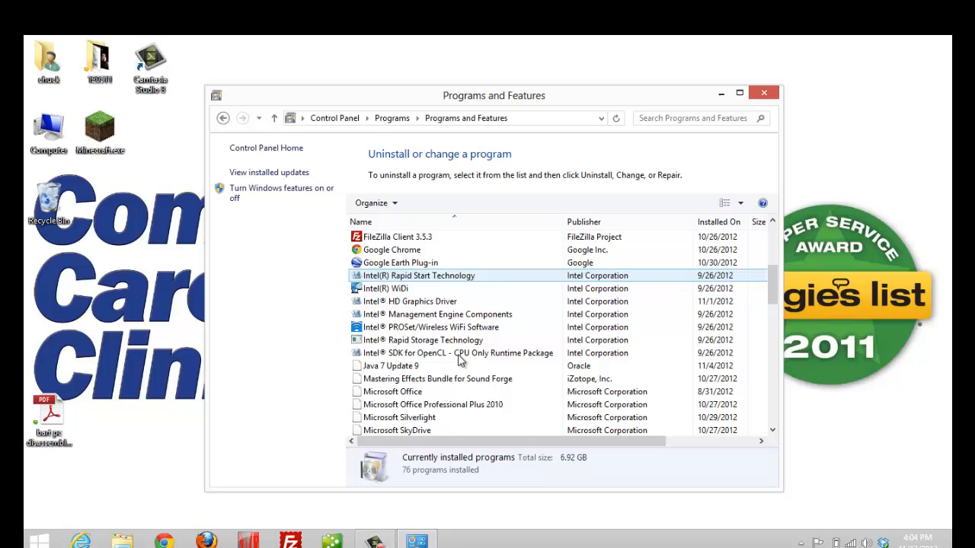
scroll("down", 3)
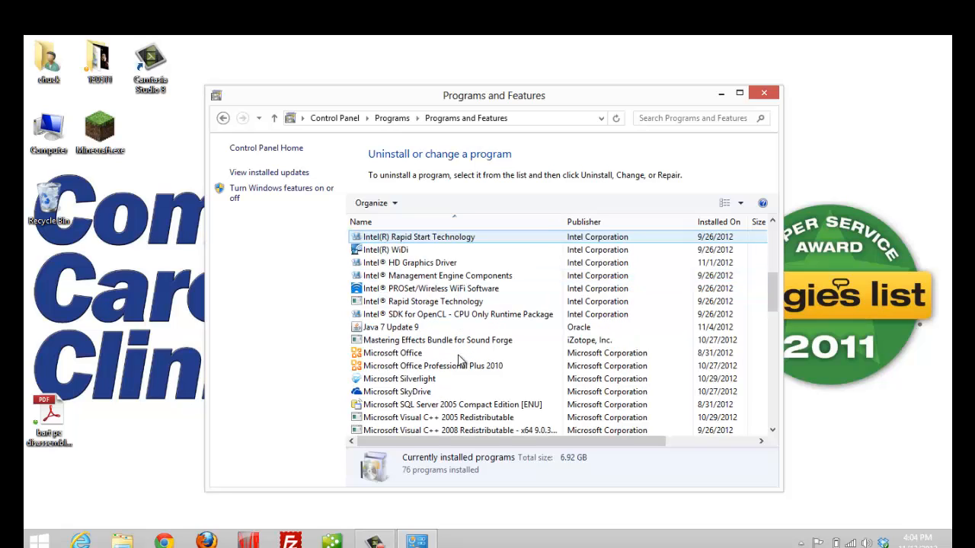